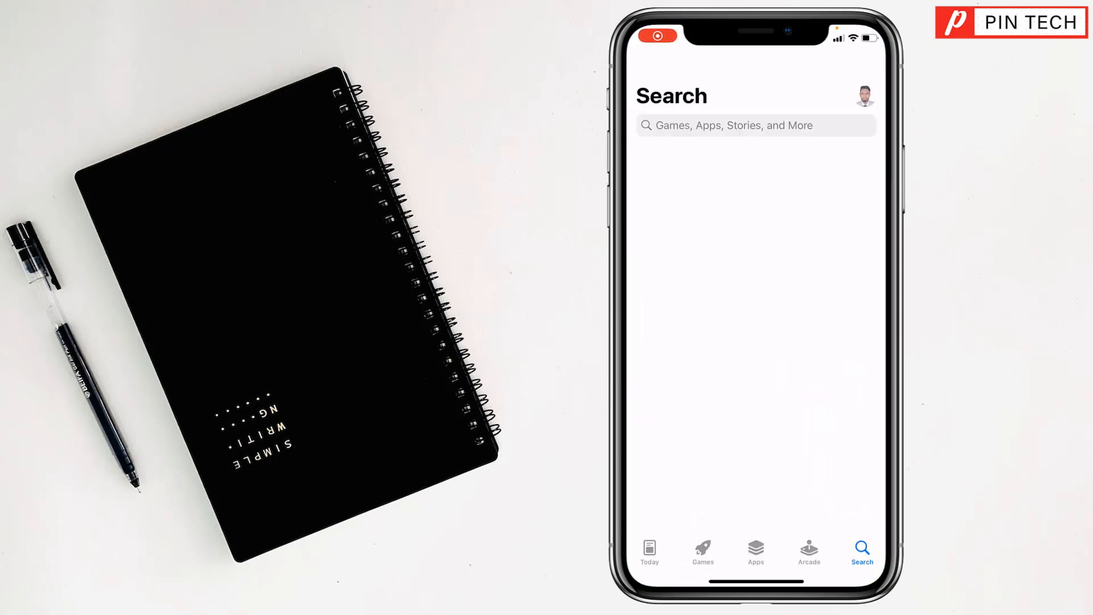
- Search the App Store for "facebook" and show results with Facebook already installed
{"action": "left_click", "coordinate": [726, 125]}
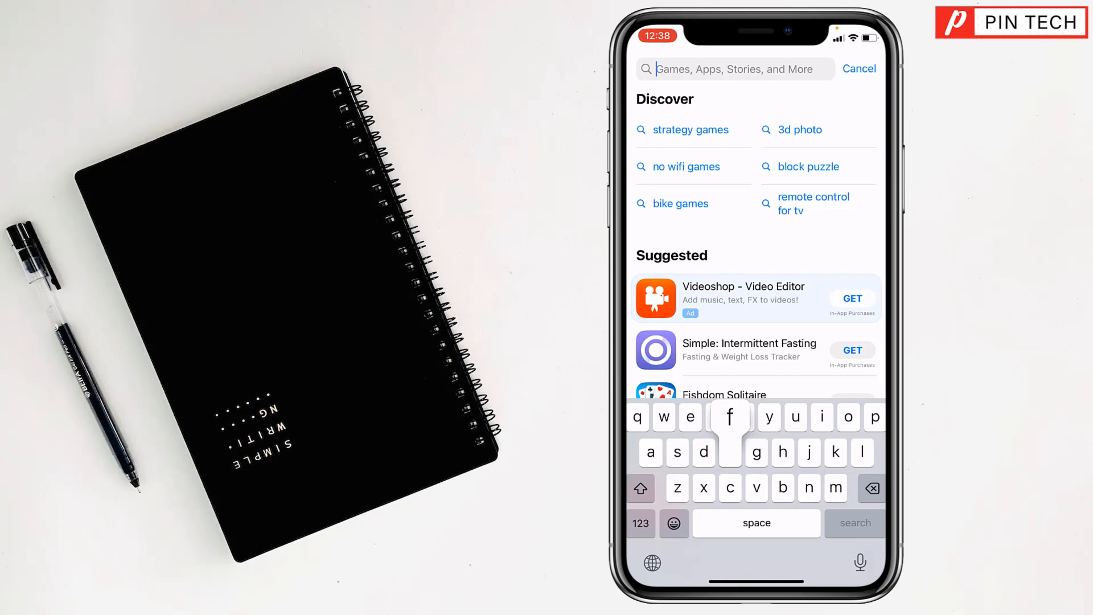
{"action": "type", "text": "facebook"}
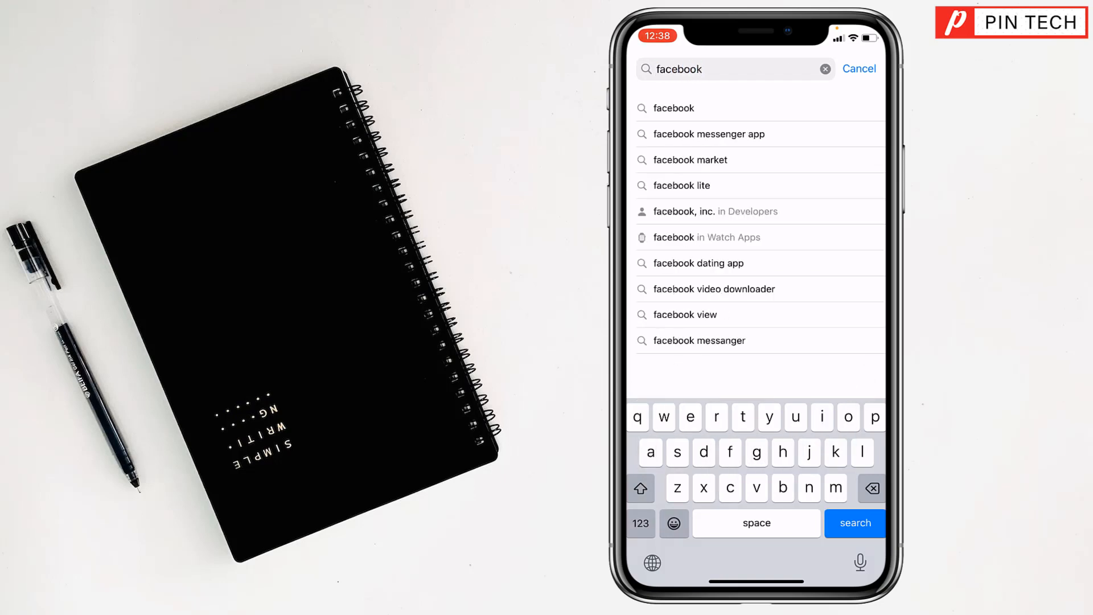
{"action": "left_click", "coordinate": [853, 523]}
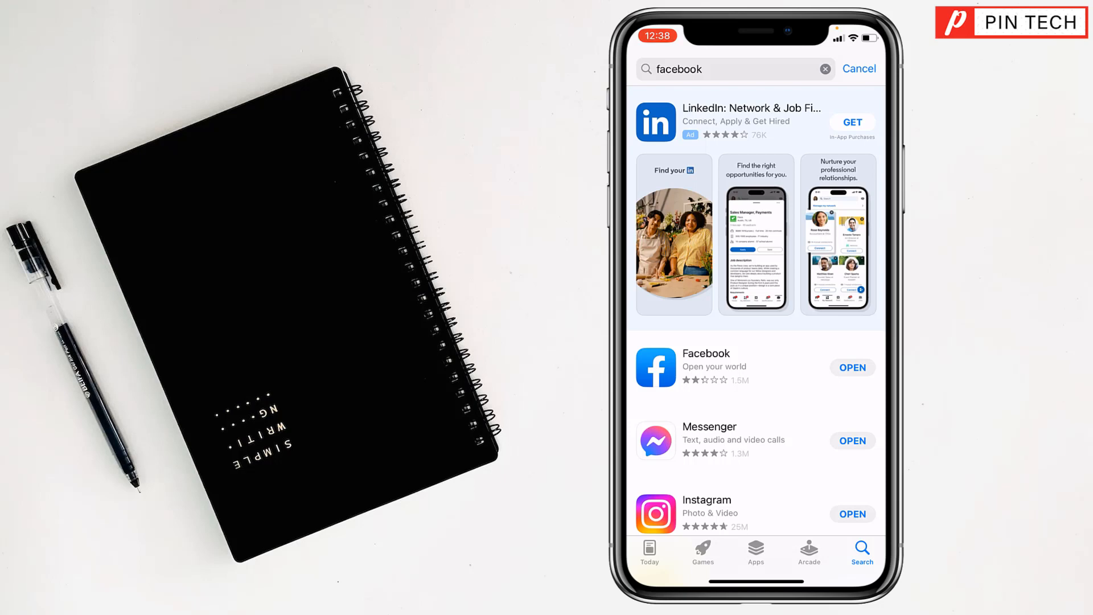
- Cancel the facebook search to return to the empty Search page
{"action": "left_click", "coordinate": [852, 368]}
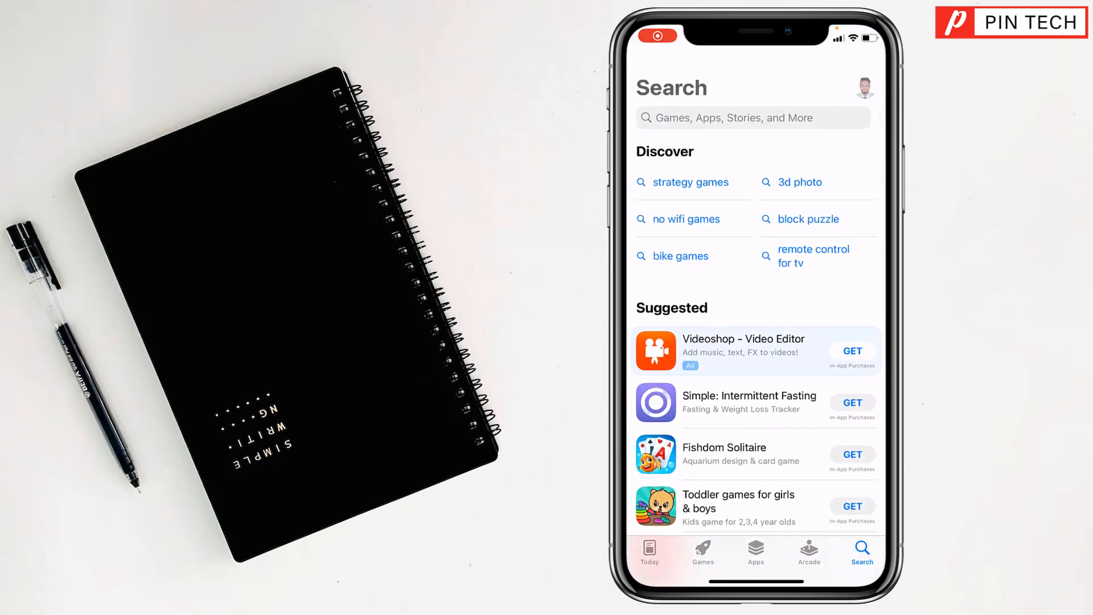
- Search the App Store for "copy app" and launch the Dual Accounts app
{"action": "type", "text": "copy app"}
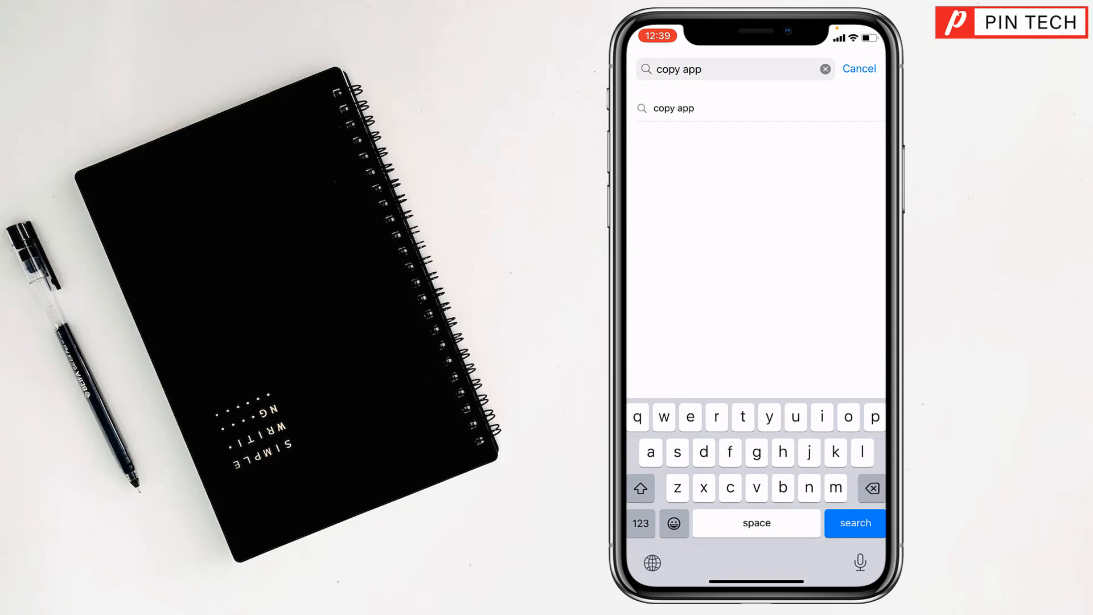
{"action": "left_click", "coordinate": [853, 523]}
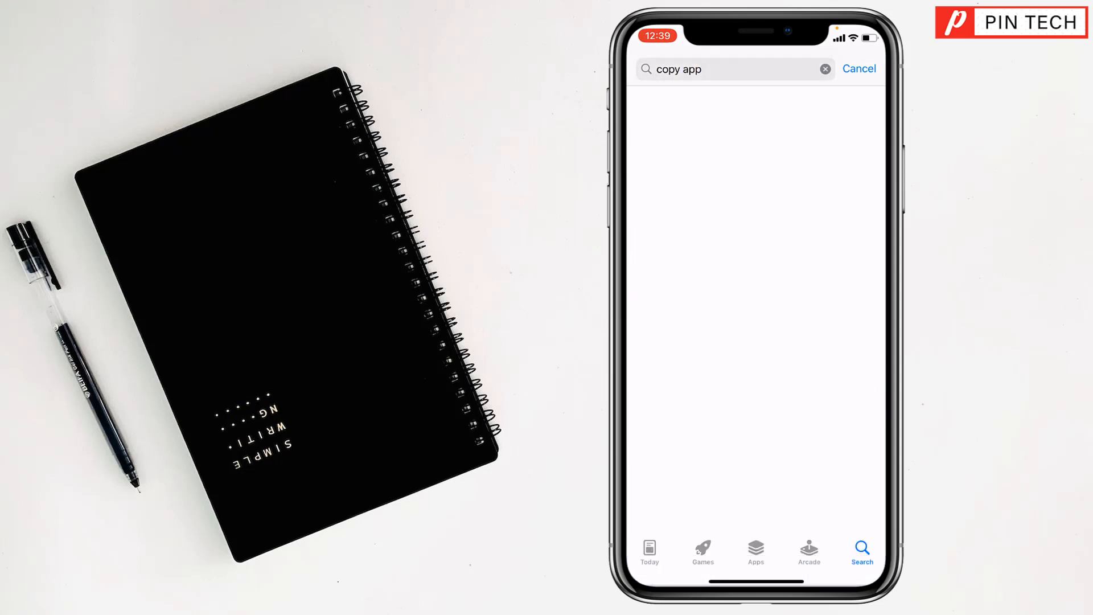
{"action": "key", "text": "enter"}
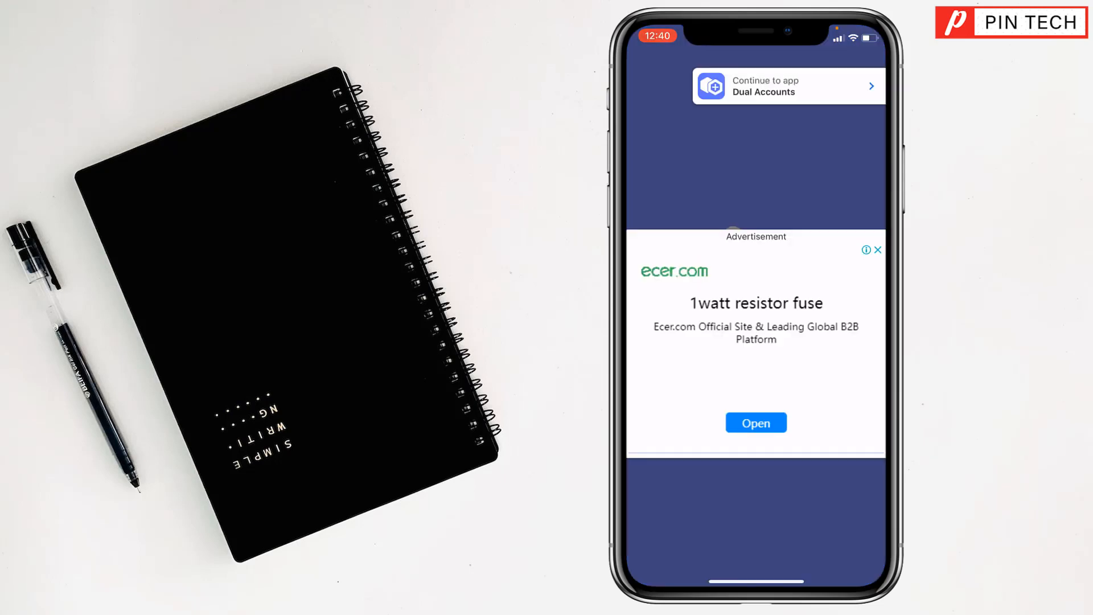
- Dismiss the ad and choose Facebook from the App List as the account to add
{"action": "left_click", "coordinate": [788, 85]}
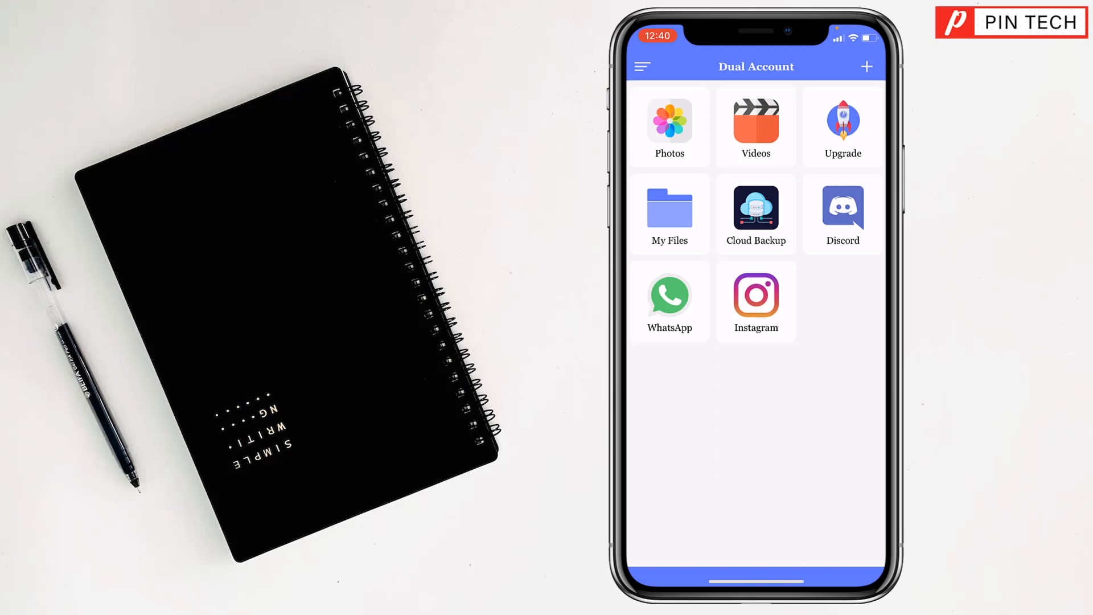
{"action": "left_click", "coordinate": [867, 66]}
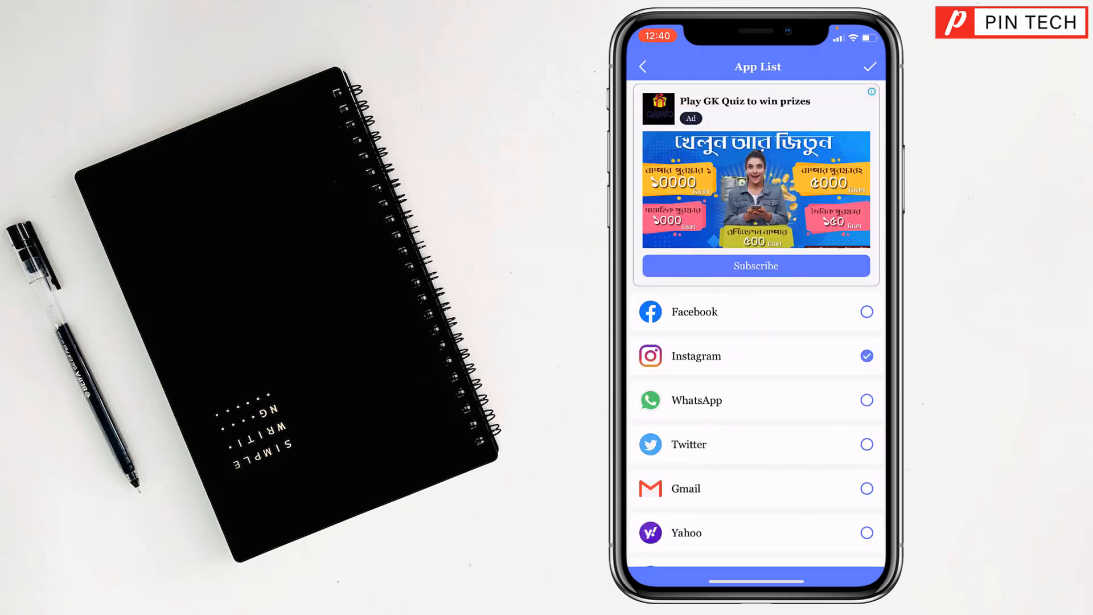
{"action": "left_click", "coordinate": [867, 312]}
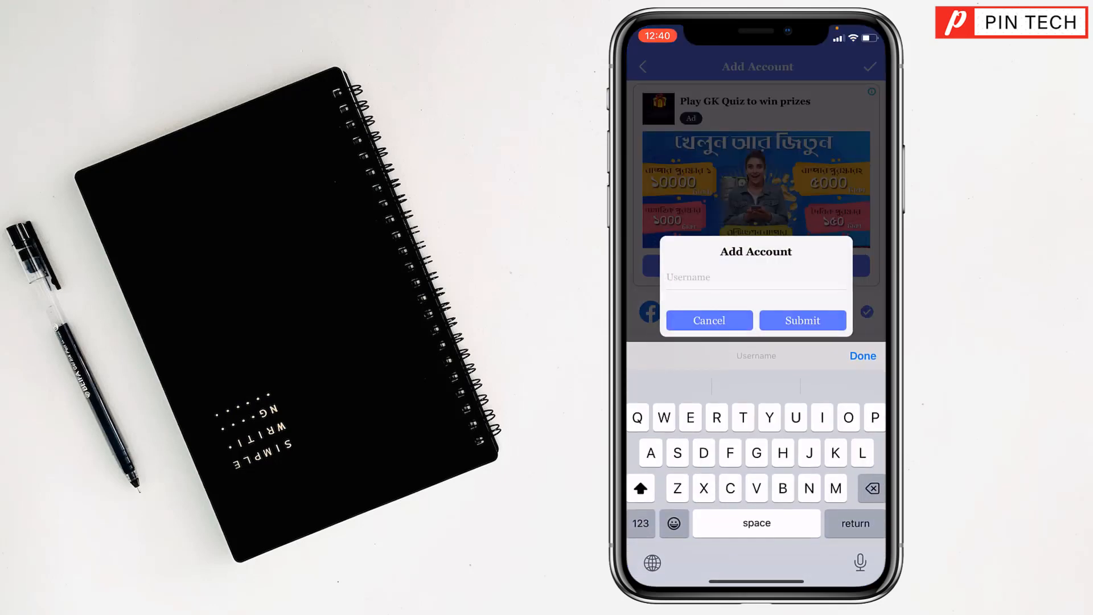
- Name the new account "Facebook" and submit it, adding a Facebook tile
{"action": "type", "text": "Facebook"}
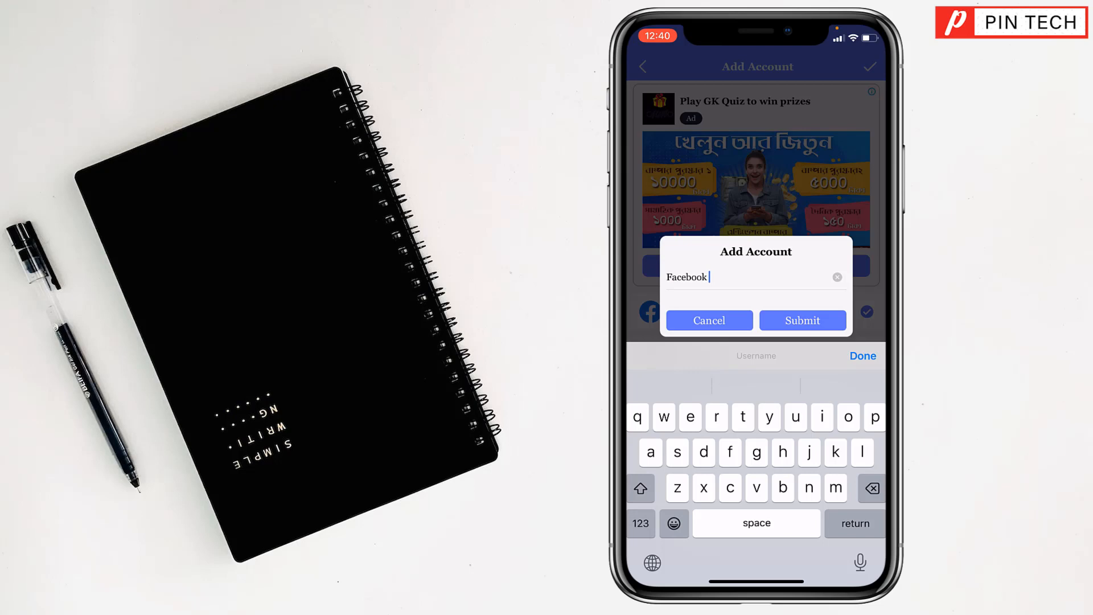
{"action": "left_click", "coordinate": [802, 321]}
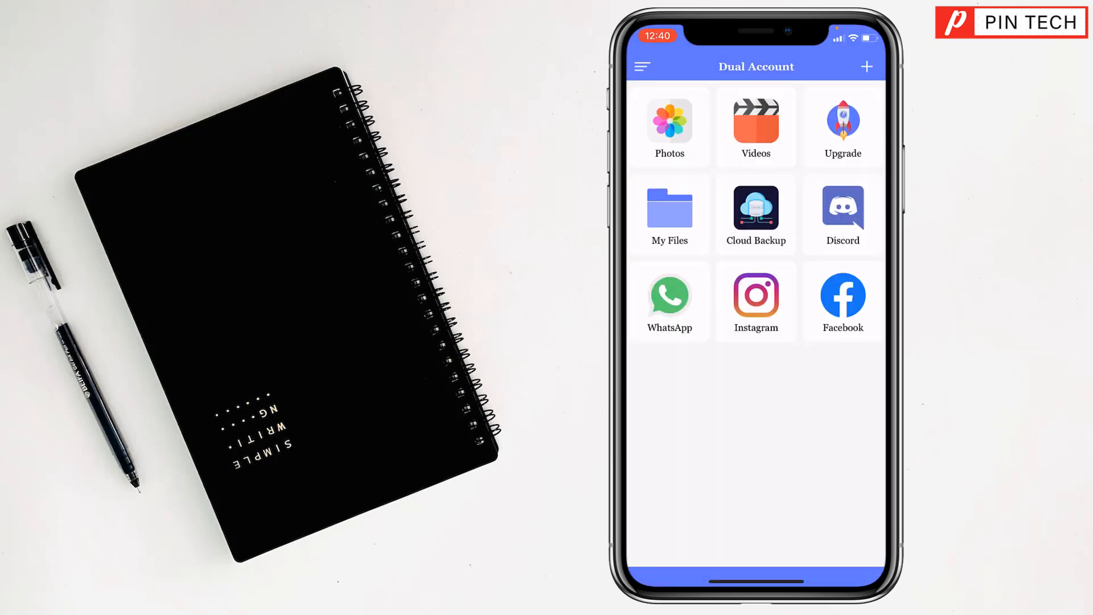
{"action": "left_click", "coordinate": [842, 292]}
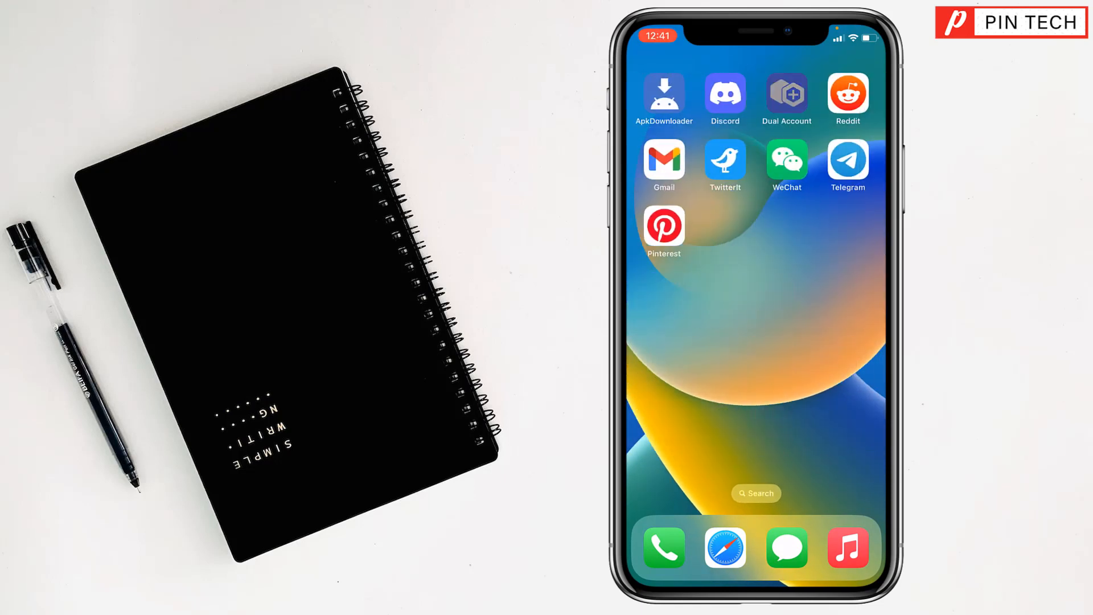
- Relaunch Dual Accounts from the home screen icon
{"action": "left_click", "coordinate": [787, 94]}
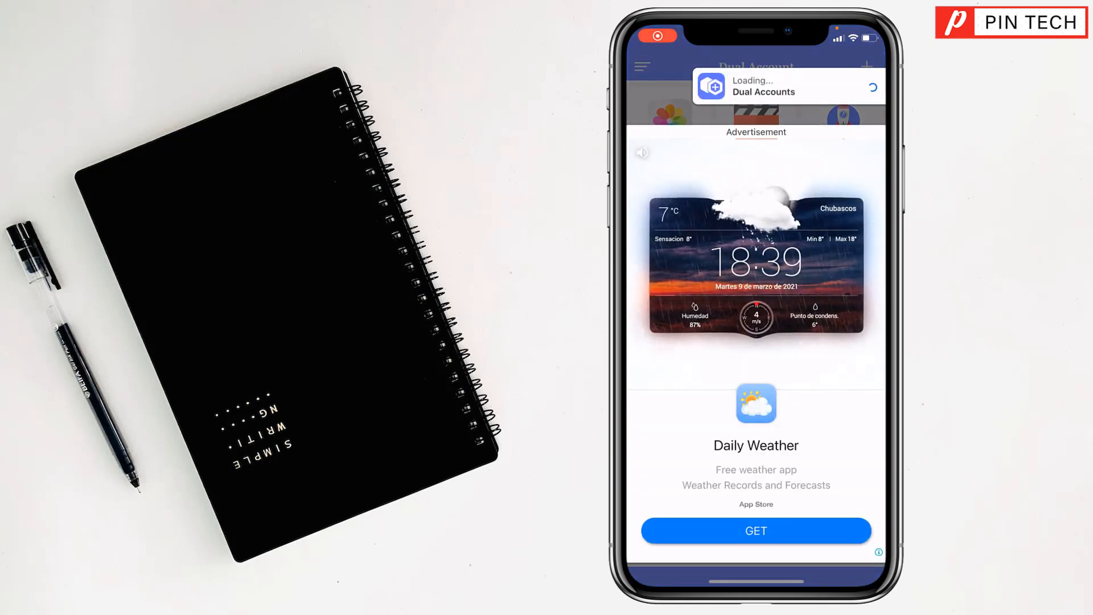